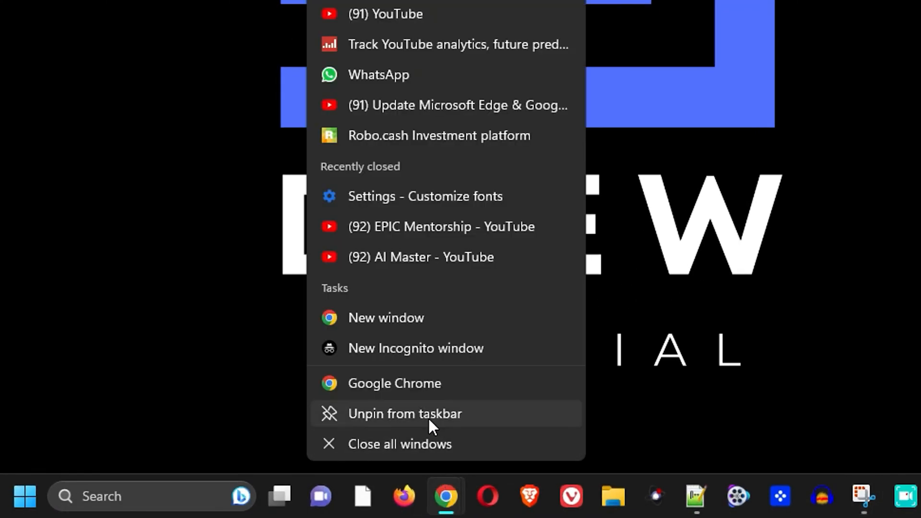
Launch Chrome from the taskbar into the first profile so the New Tab page appears
click(395, 383)
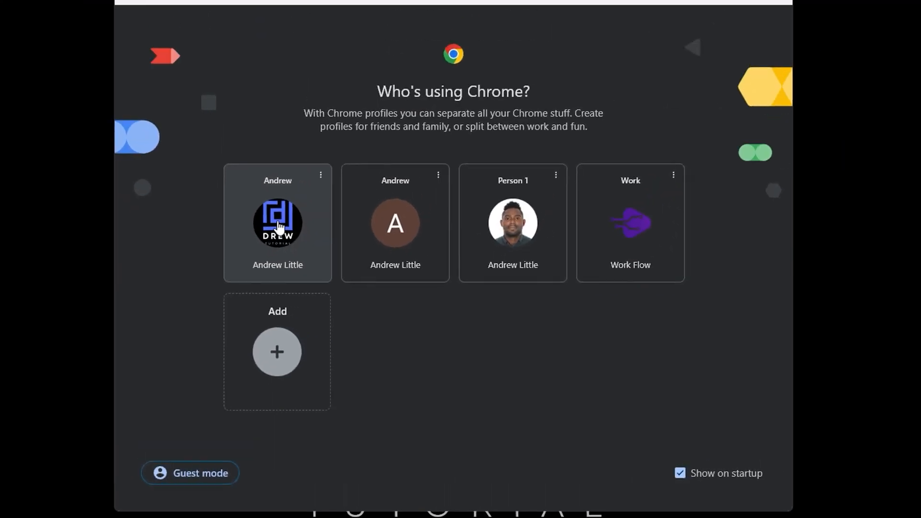
click(277, 223)
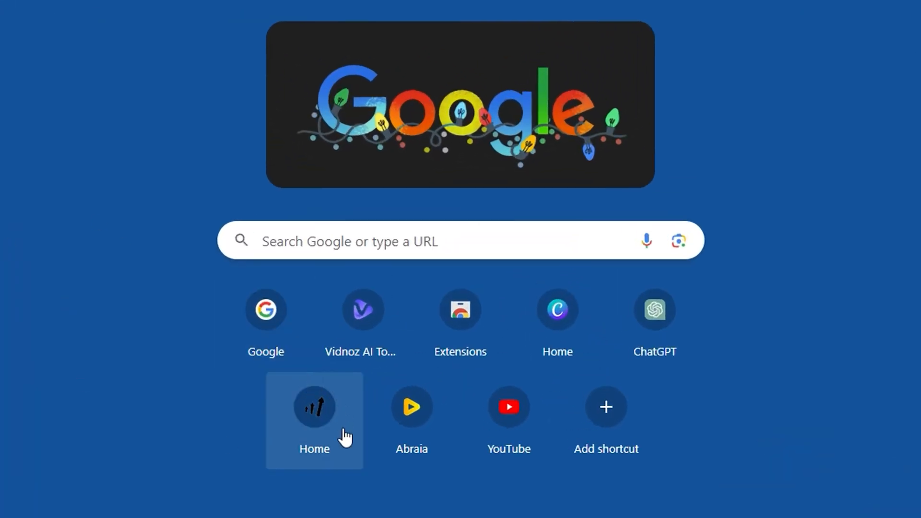
mouse_move(275, 441)
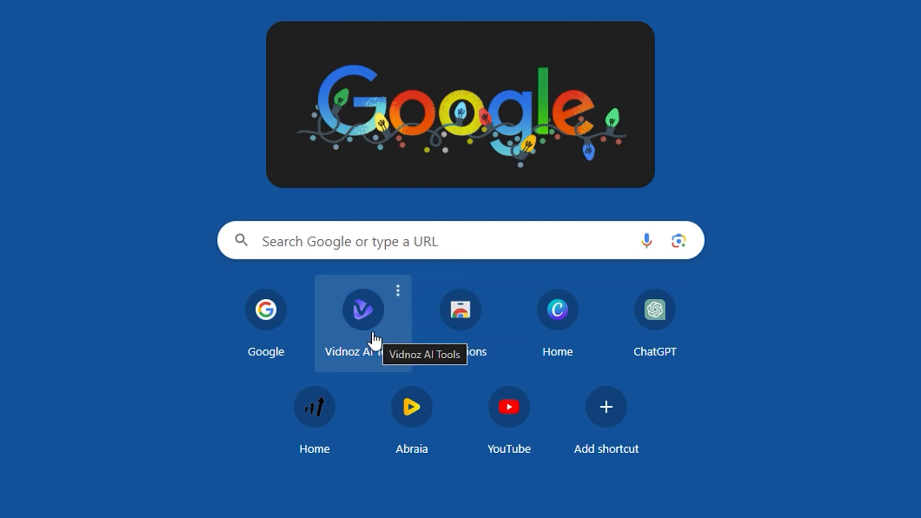
mouse_move(368, 328)
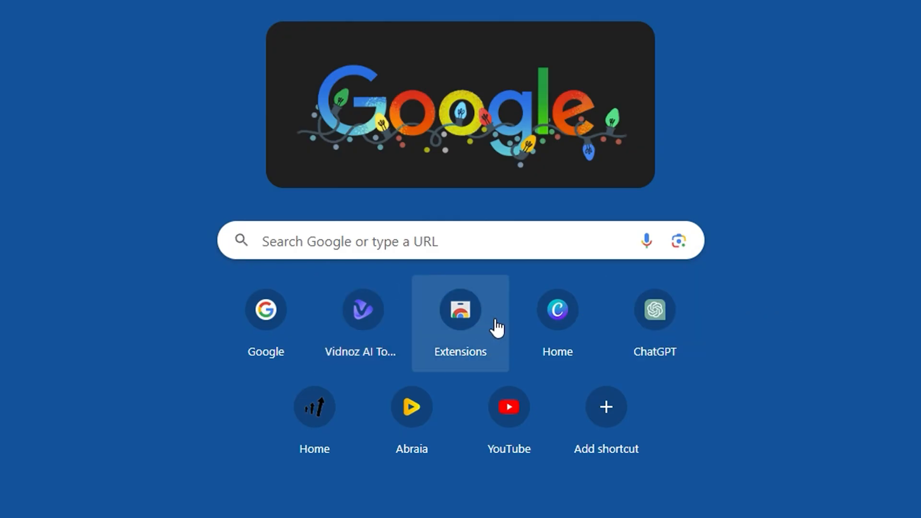
mouse_move(363, 310)
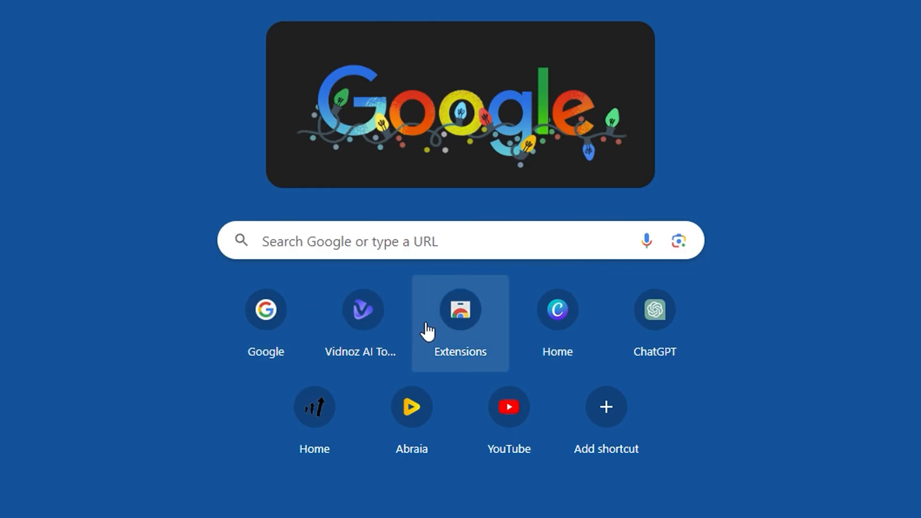
mouse_move(456, 335)
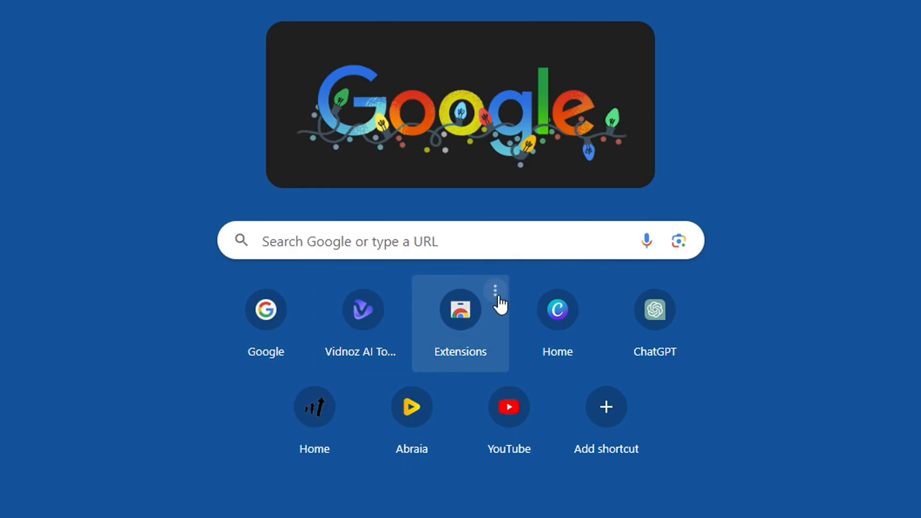
Remove the Extensions tile and the lower-row Home tile from the New Tab shortcuts
click(496, 289)
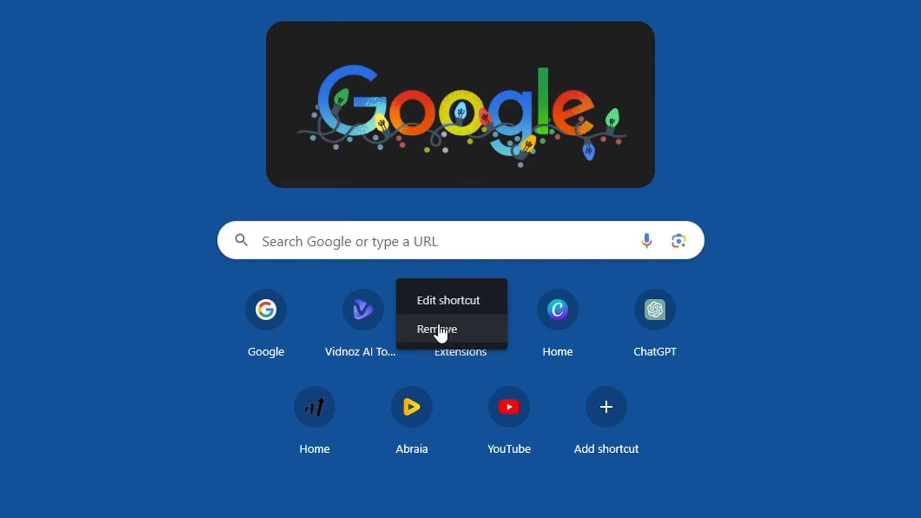
click(435, 329)
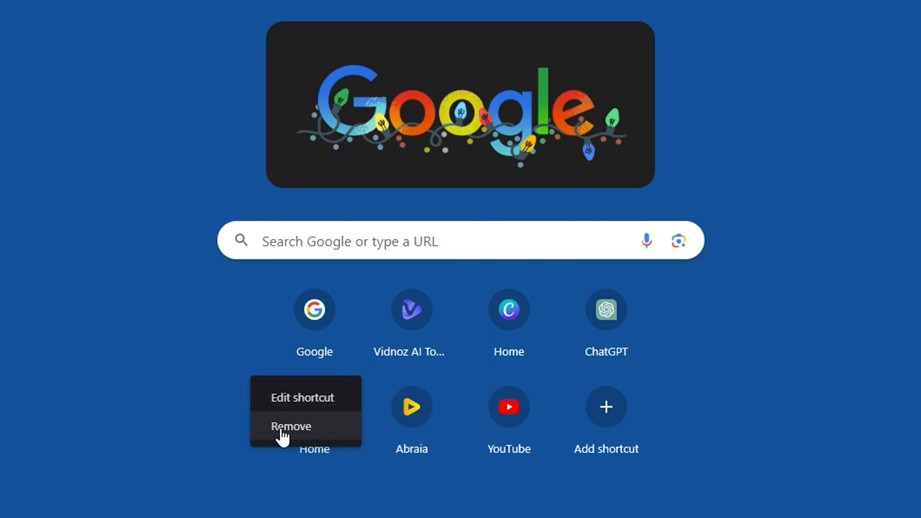
click(291, 426)
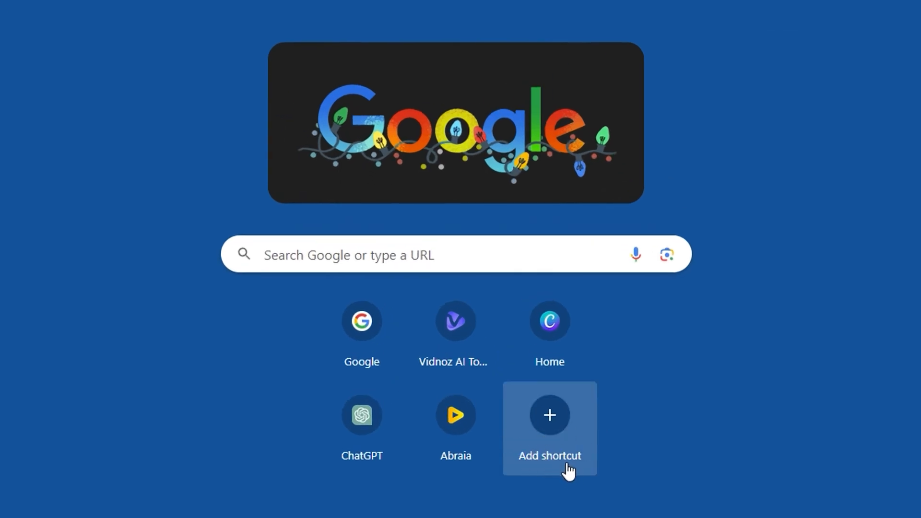
mouse_move(549, 415)
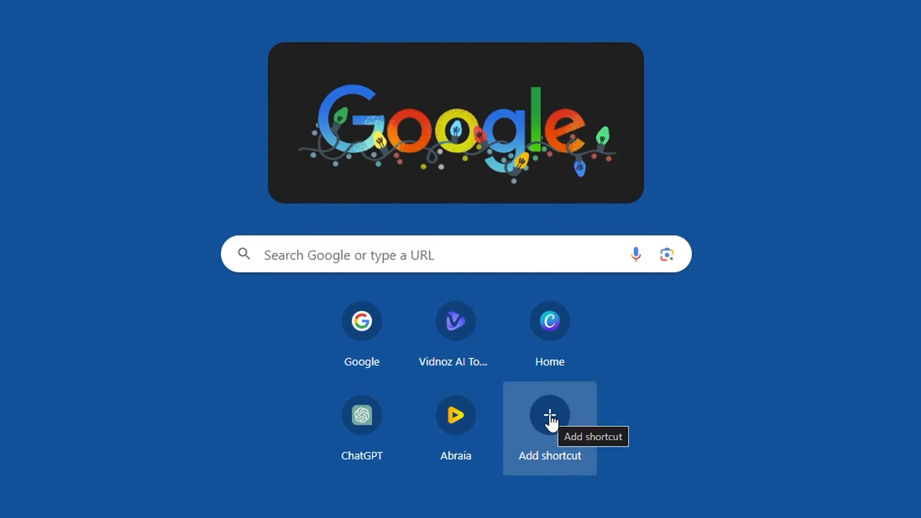
Create a New Tab shortcut named YouTube with URL youtube.com and save it
click(549, 414)
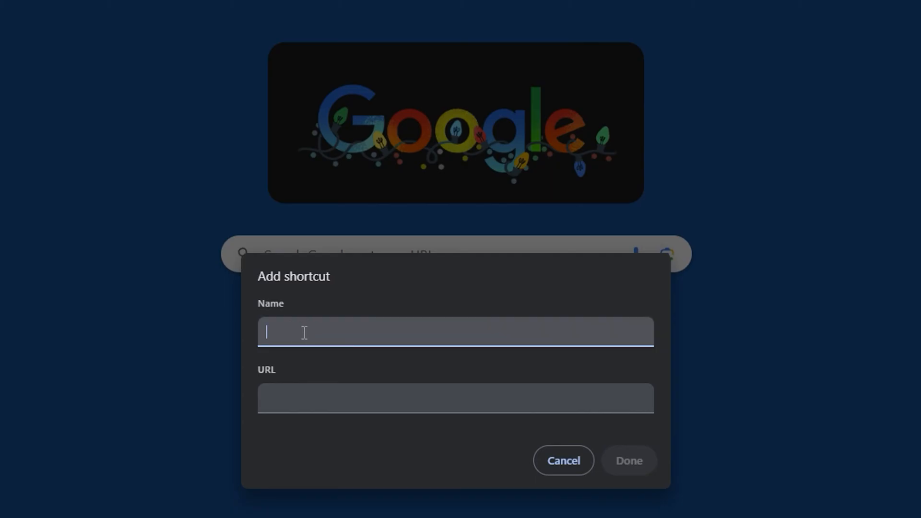
text(You)
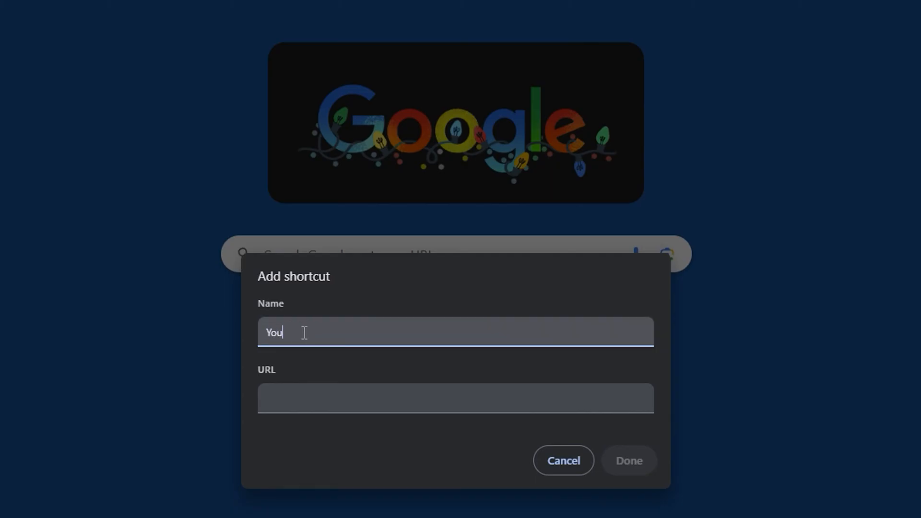
text(T)
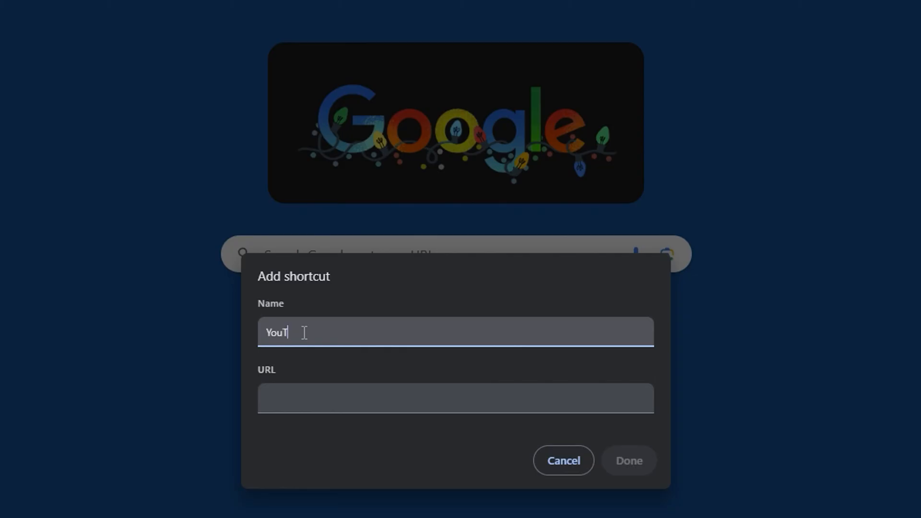
text(ube)
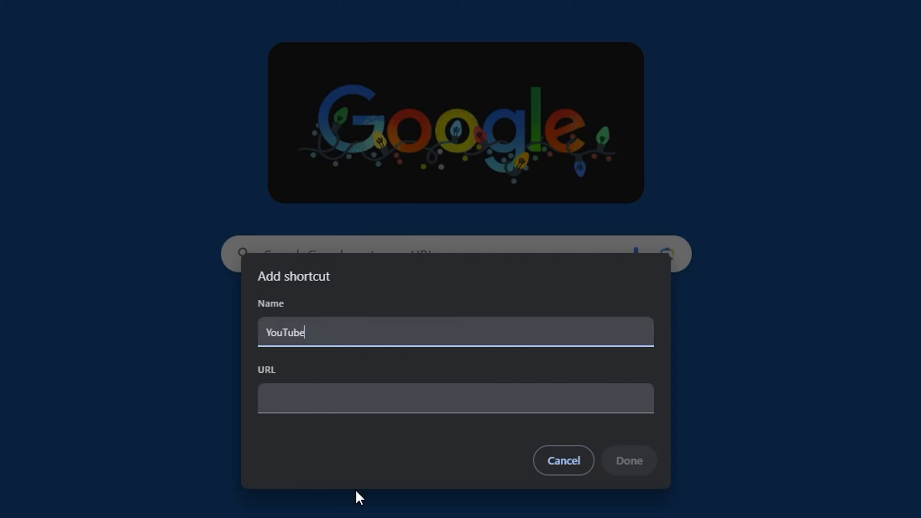
click(454, 397)
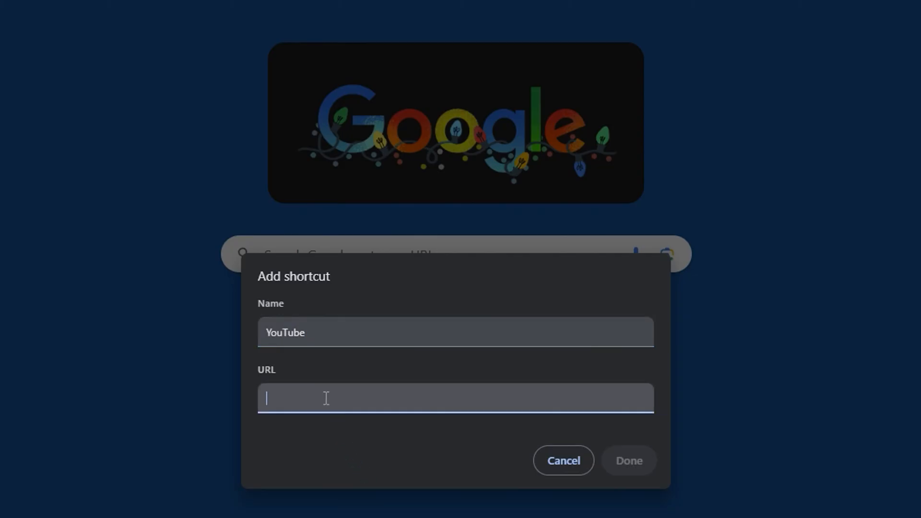
mouse_move(153, 136)
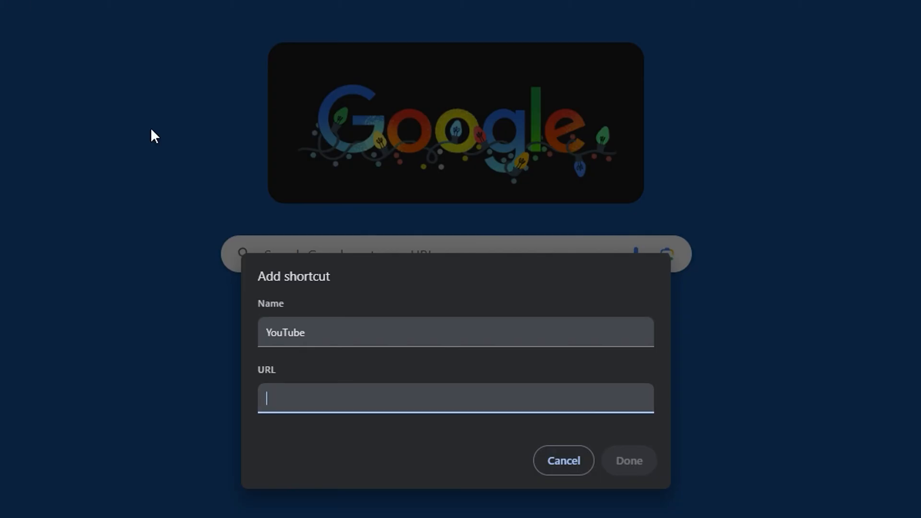
text(youtube.com)
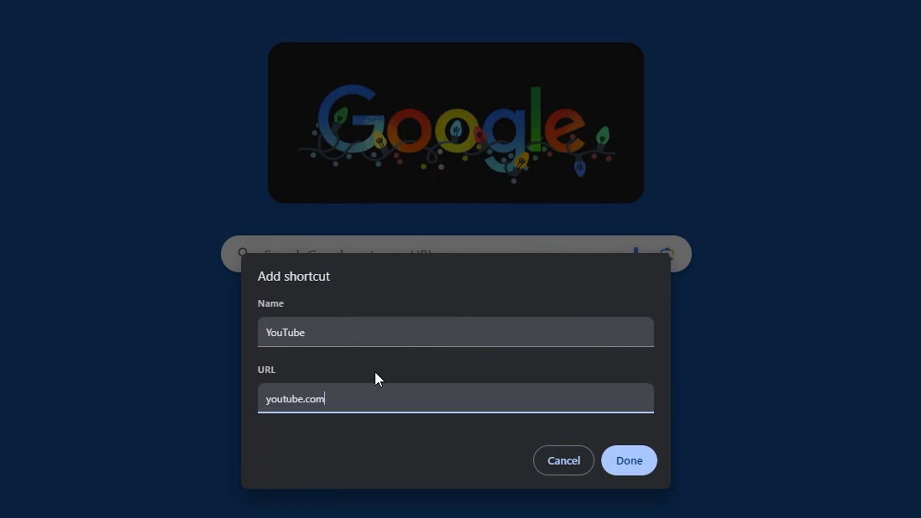
mouse_move(481, 430)
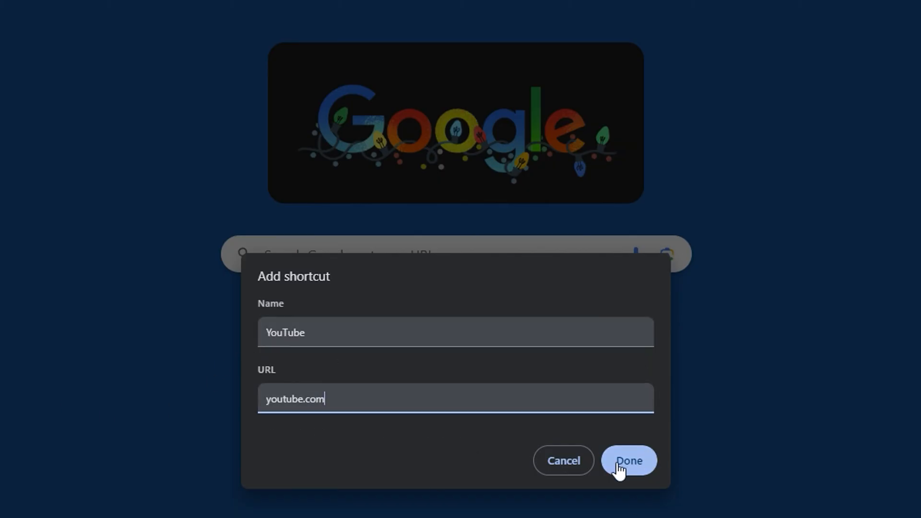
click(628, 460)
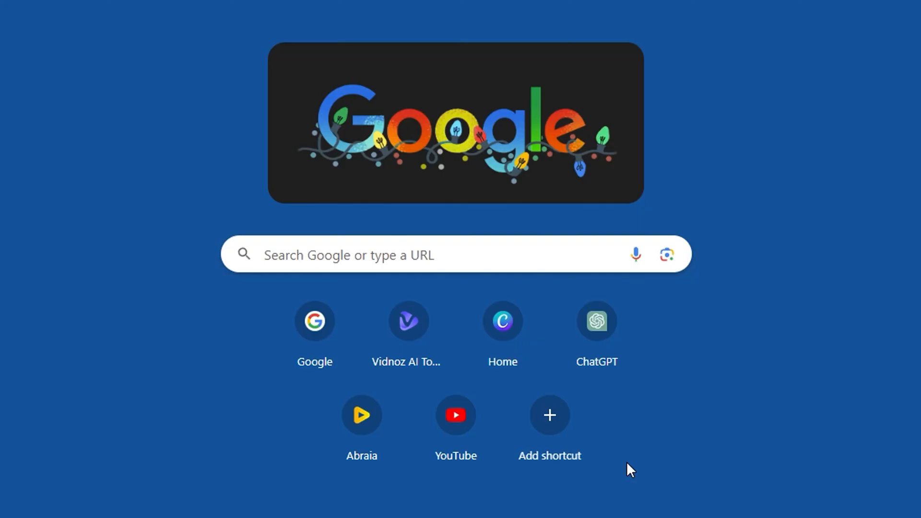
mouse_move(455, 414)
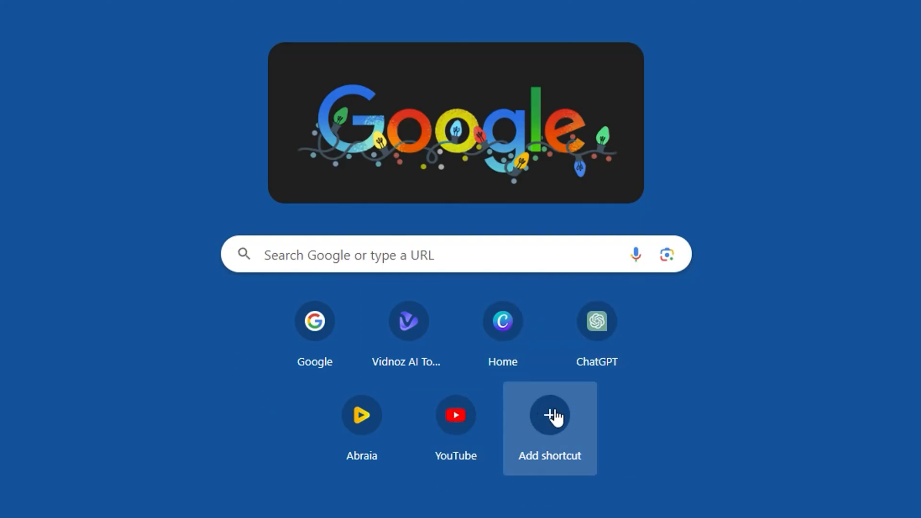
Create a New Tab shortcut named Bing with URL bing.com and save it
click(549, 415)
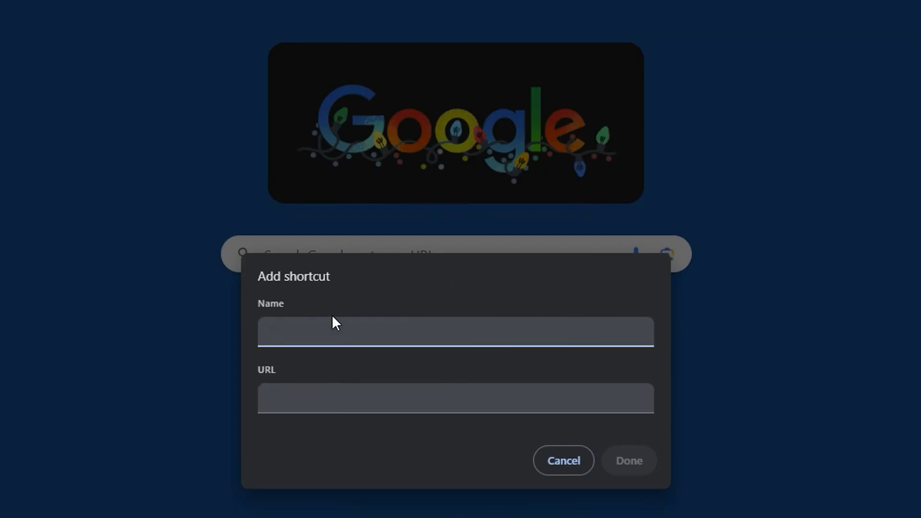
text(Bing)
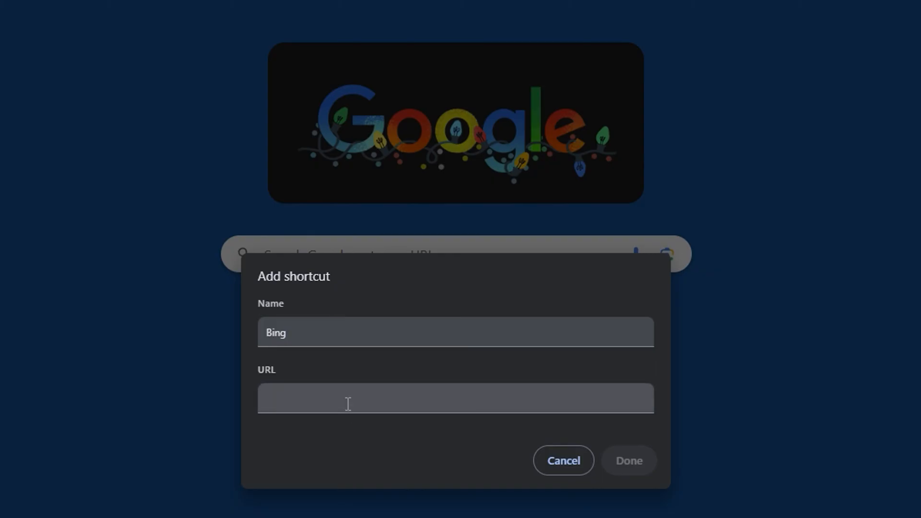
text(bing.com)
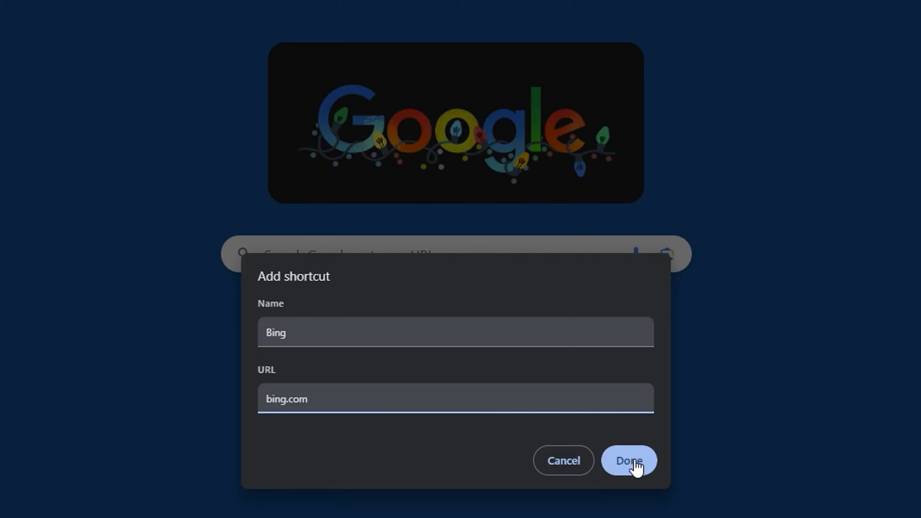
click(629, 460)
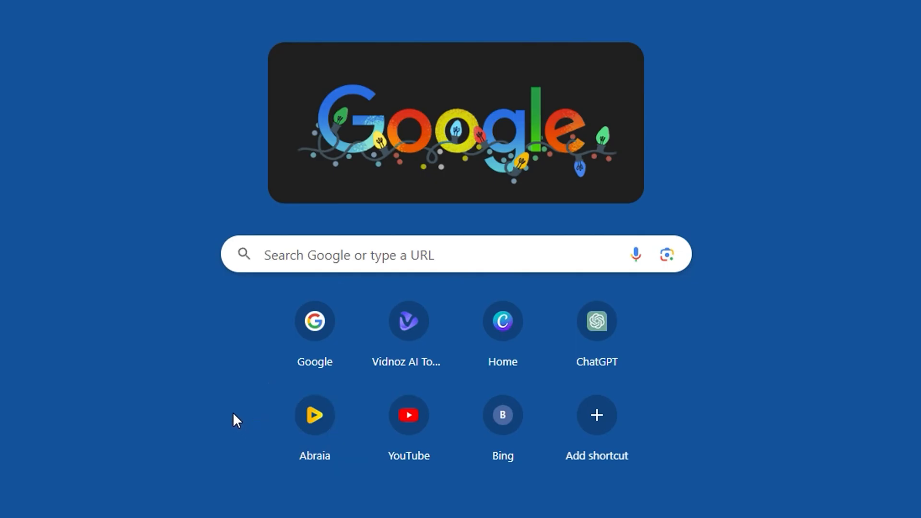
mouse_move(409, 414)
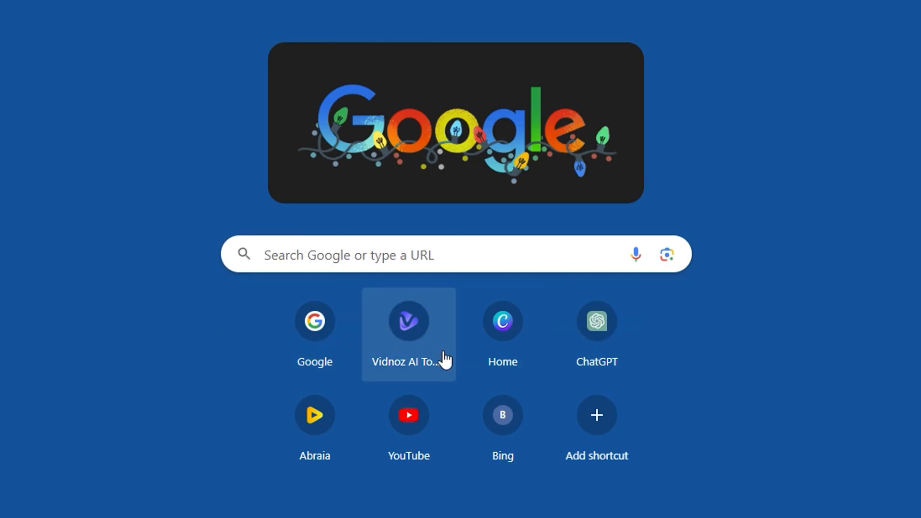
mouse_move(596, 326)
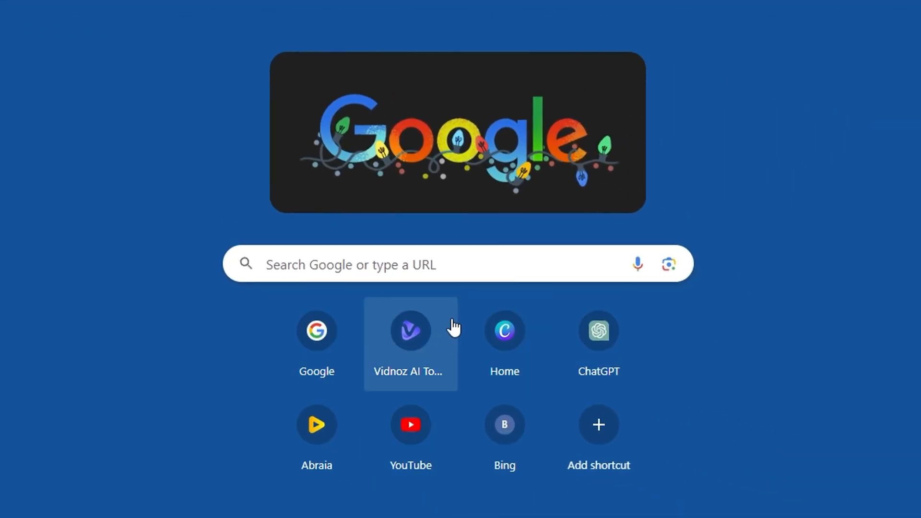
mouse_move(504, 338)
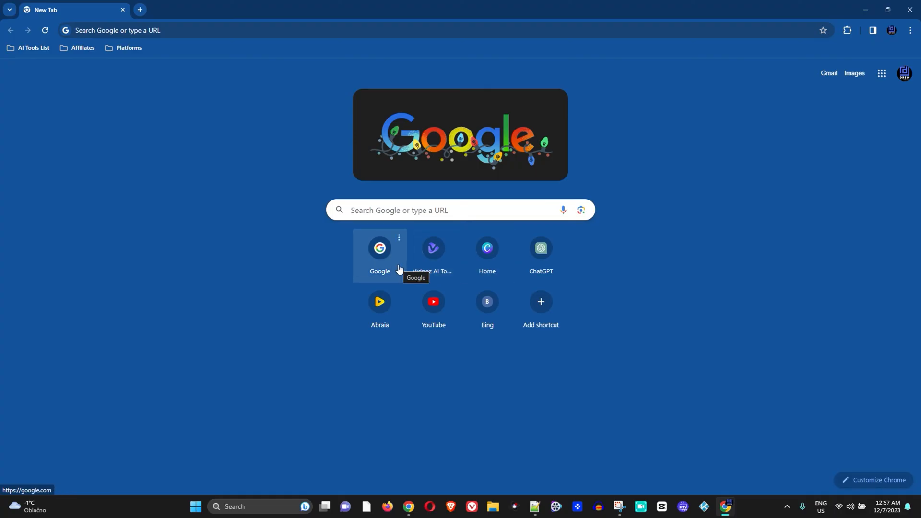
mouse_move(434, 308)
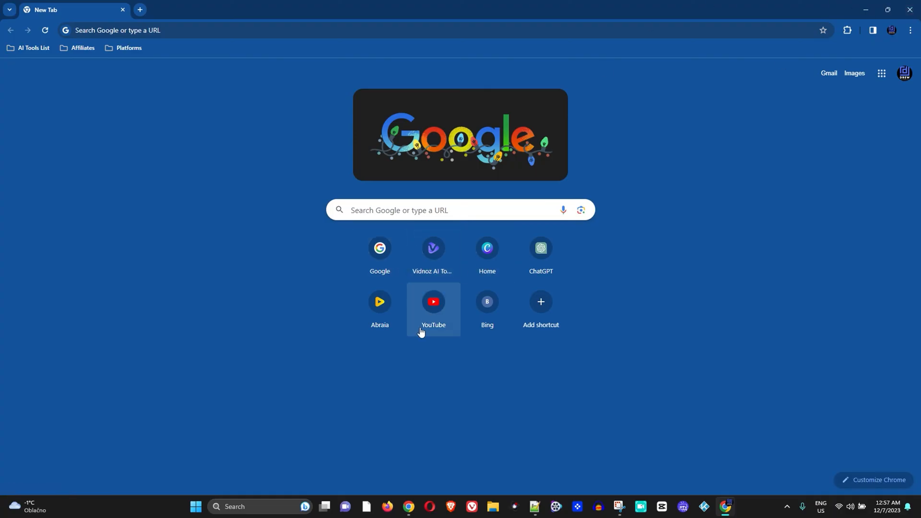
mouse_move(487, 249)
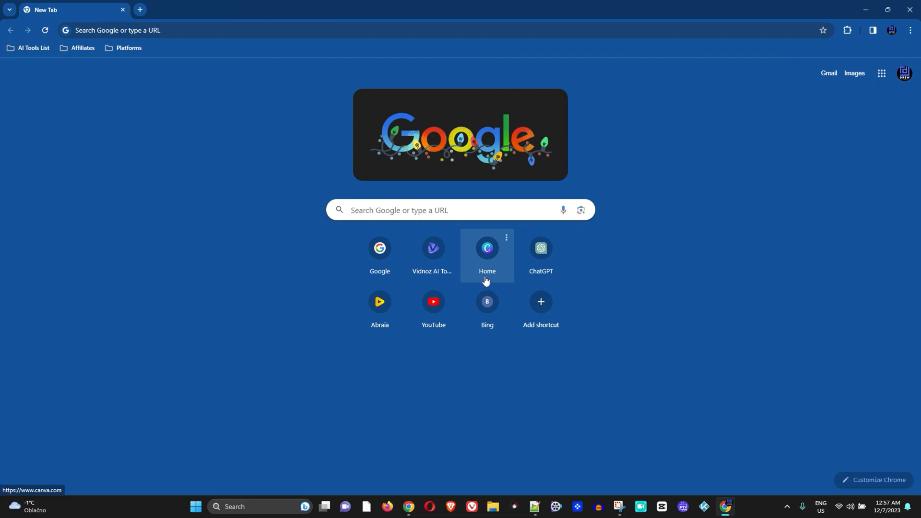
mouse_move(487, 251)
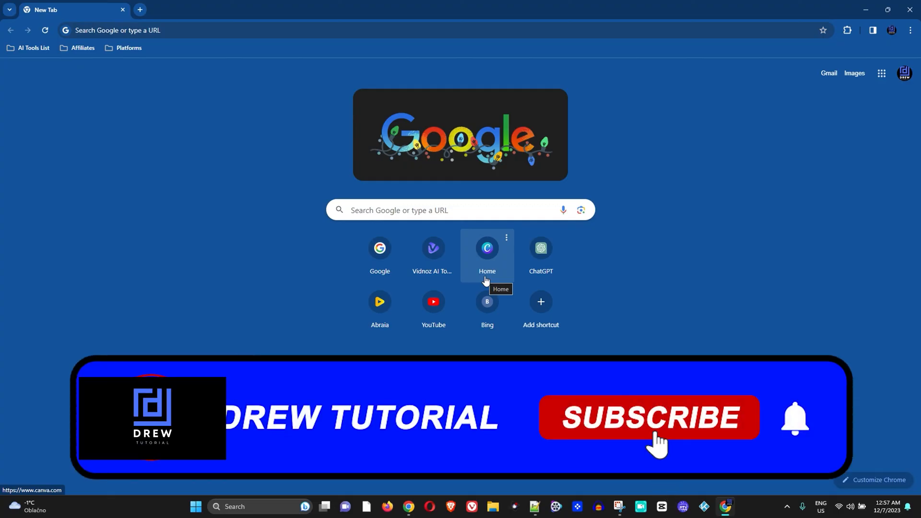
click(648, 418)
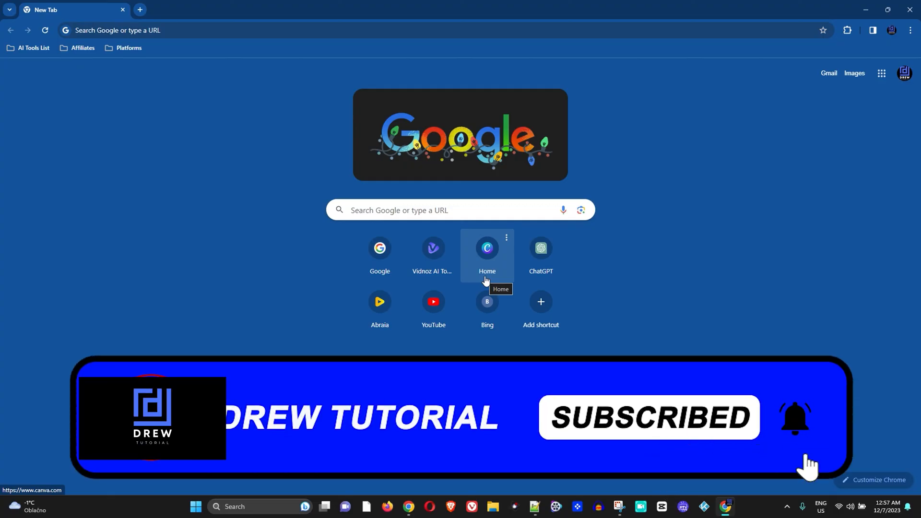